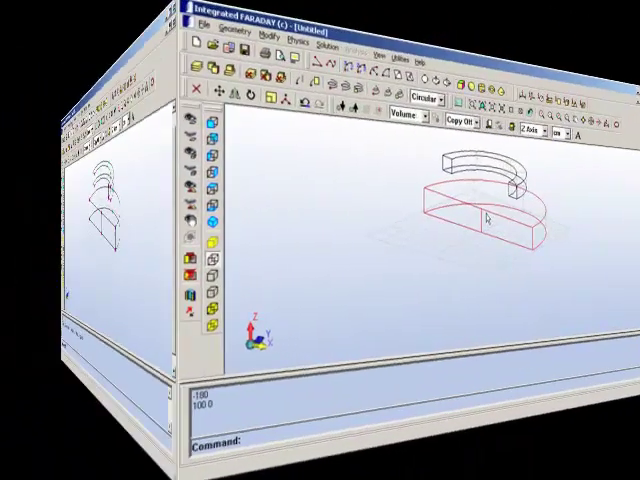
Set the working plane to the Y plane at depth 0 with 2D display via Plane Manager
{"action": "left_click", "coordinate": [624, 16]}
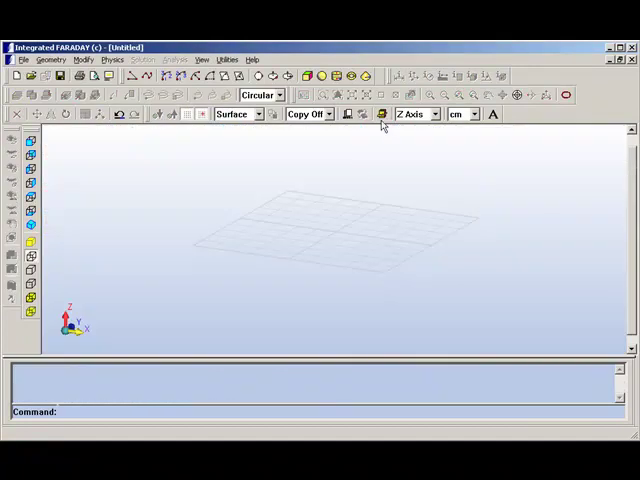
{"action": "left_click", "coordinate": [383, 113]}
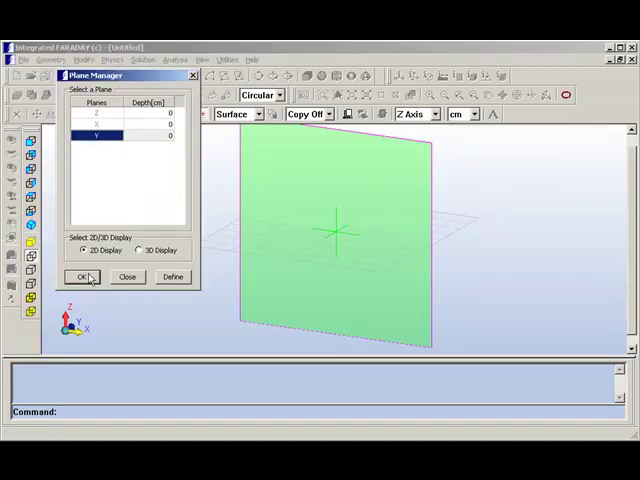
{"action": "left_click", "coordinate": [83, 277]}
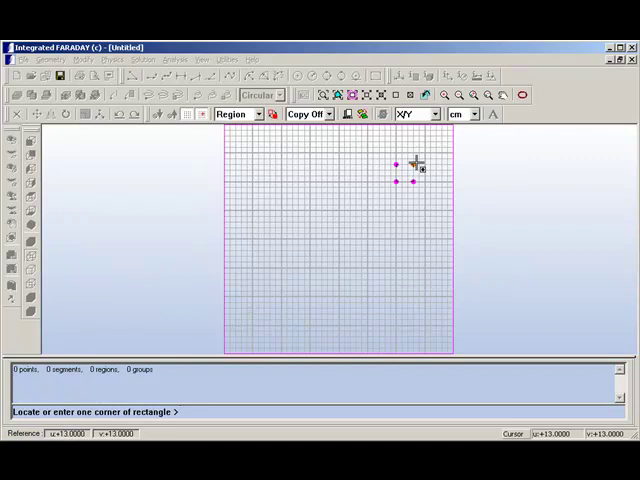
{"action": "mouse_move", "coordinate": [375, 235]}
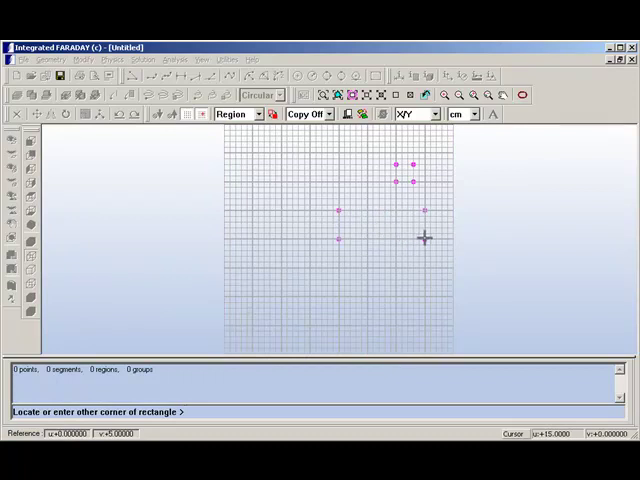
{"action": "mouse_move", "coordinate": [447, 238]}
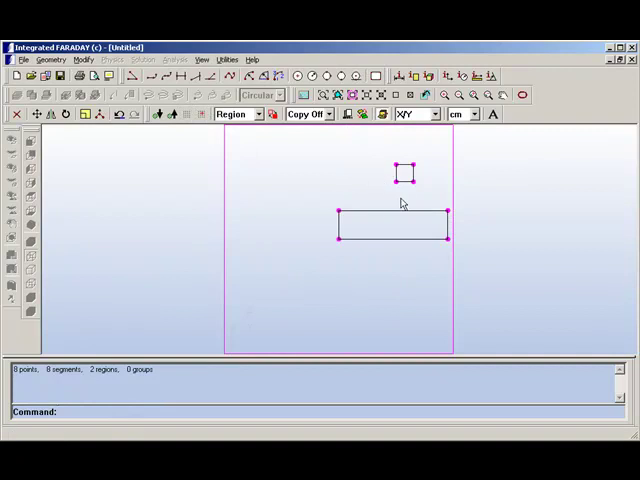
{"action": "mouse_move", "coordinate": [387, 188]}
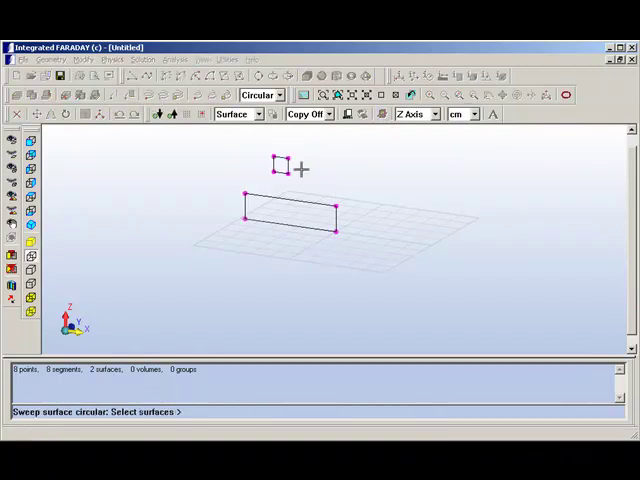
Sweep both rectangles -180° about the vertical Z axis into a half-ring coil and half-disc plate
{"action": "left_click", "coordinate": [290, 218]}
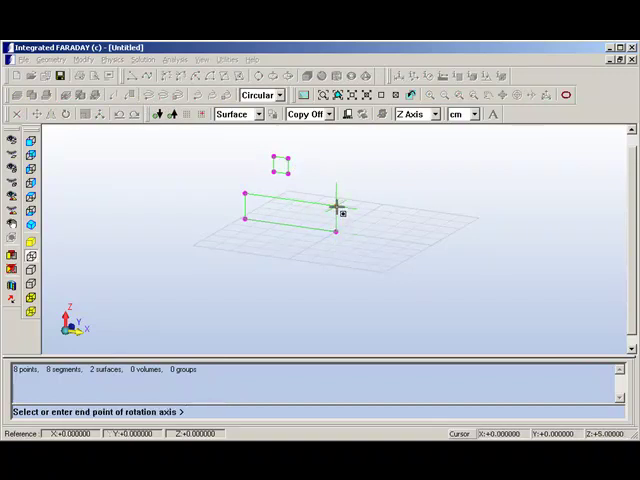
{"action": "left_click", "coordinate": [336, 206]}
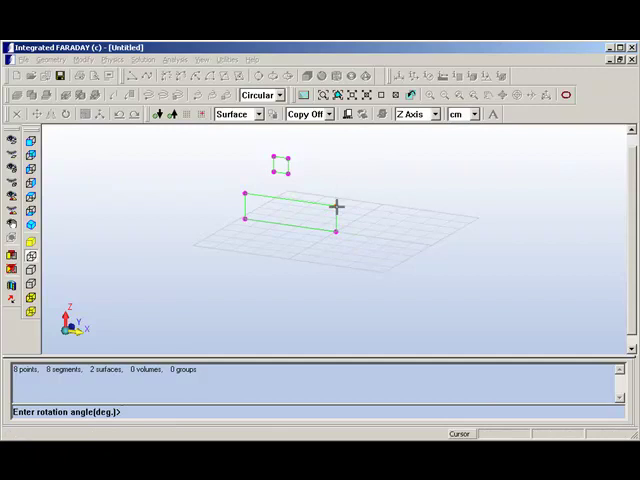
{"action": "type", "text": "-180"}
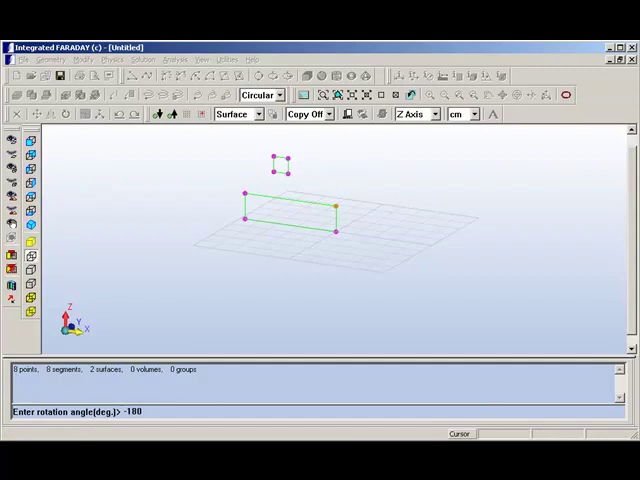
{"action": "key", "text": "Return"}
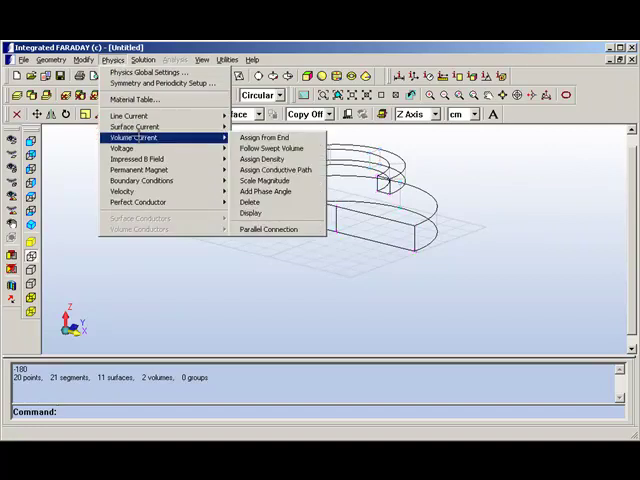
Assign a volume current from end to the half-ring coil with 10 A current modulus
{"action": "left_click", "coordinate": [262, 137]}
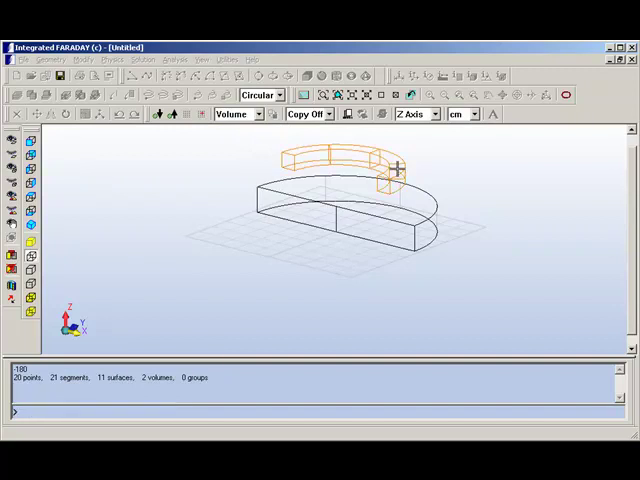
{"action": "left_click", "coordinate": [390, 175]}
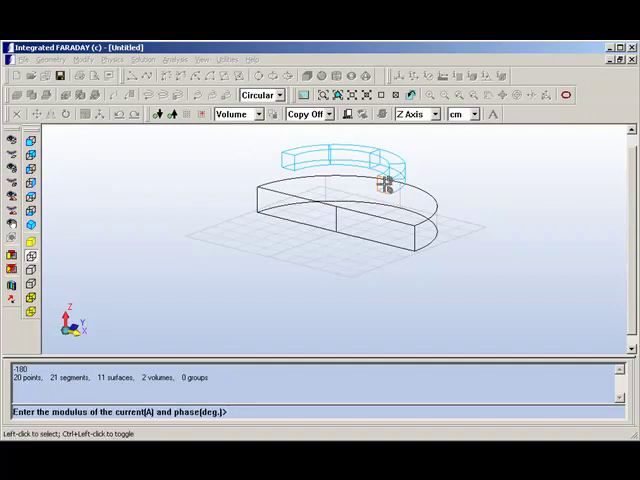
{"action": "type", "text": "10"}
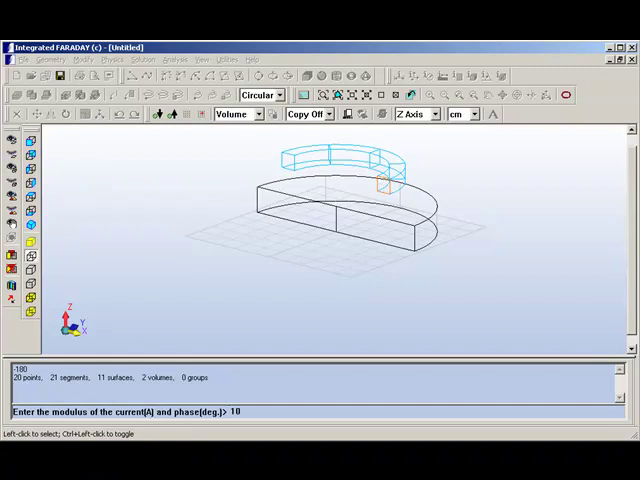